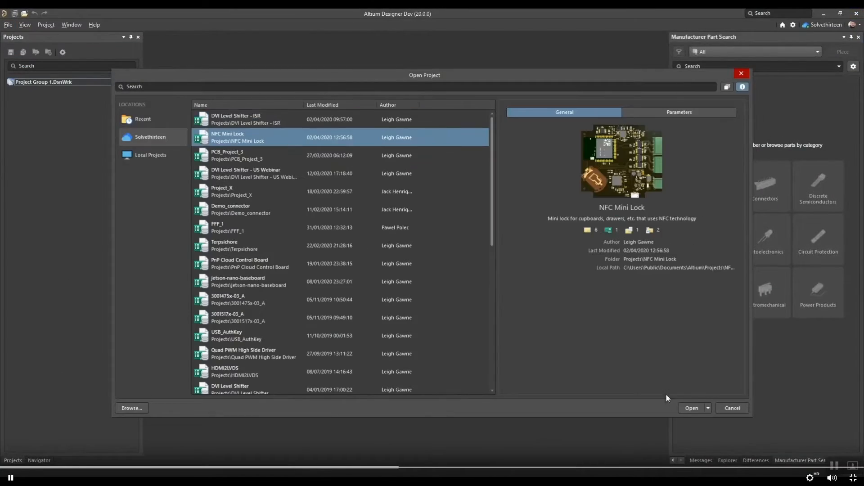
# Step: Open the NFC Mini Lock project so MiniLock.PcbDoc shows in the editor
pyautogui.click(691, 408)
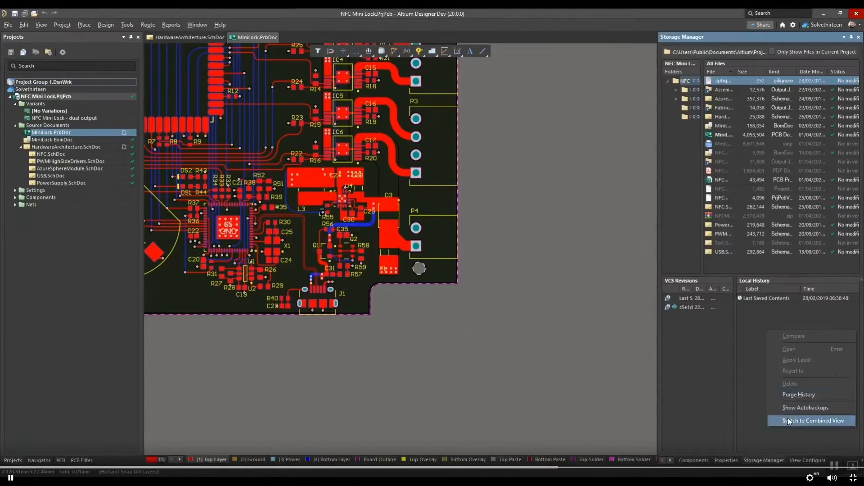
pyautogui.click(812, 421)
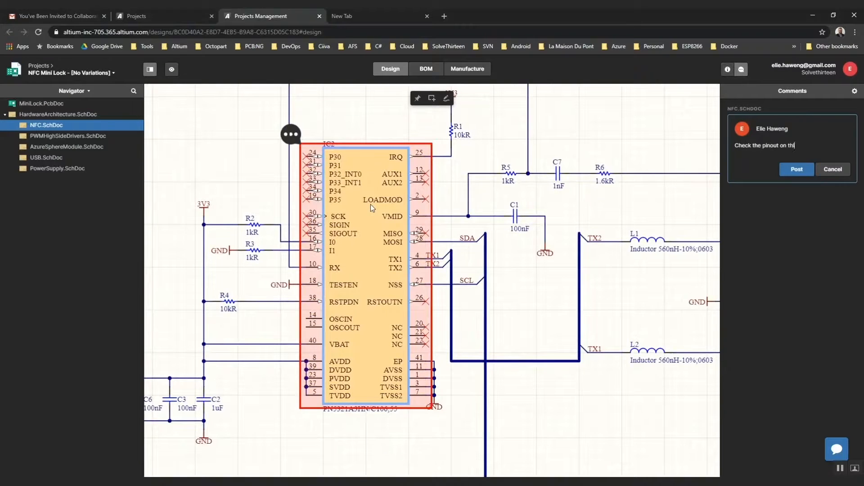
# Step: Post the pinout-check comment on NFC.SchDoc in the Altium 365 web viewer
pyautogui.click(33, 104)
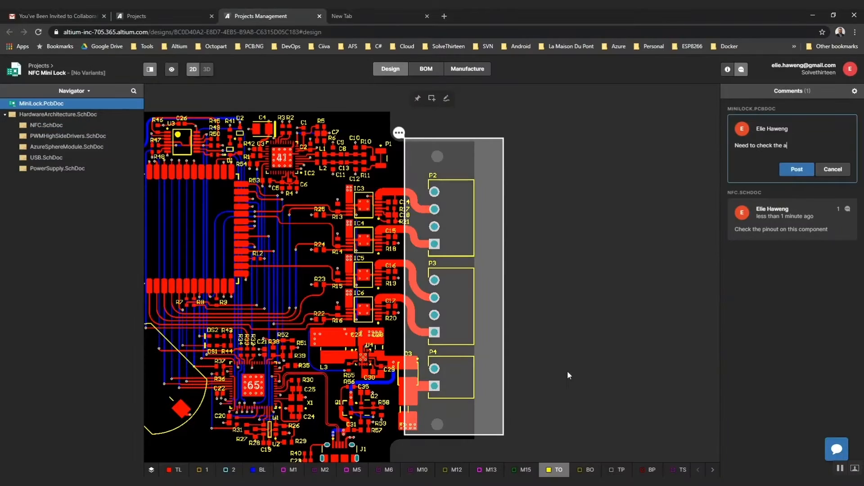